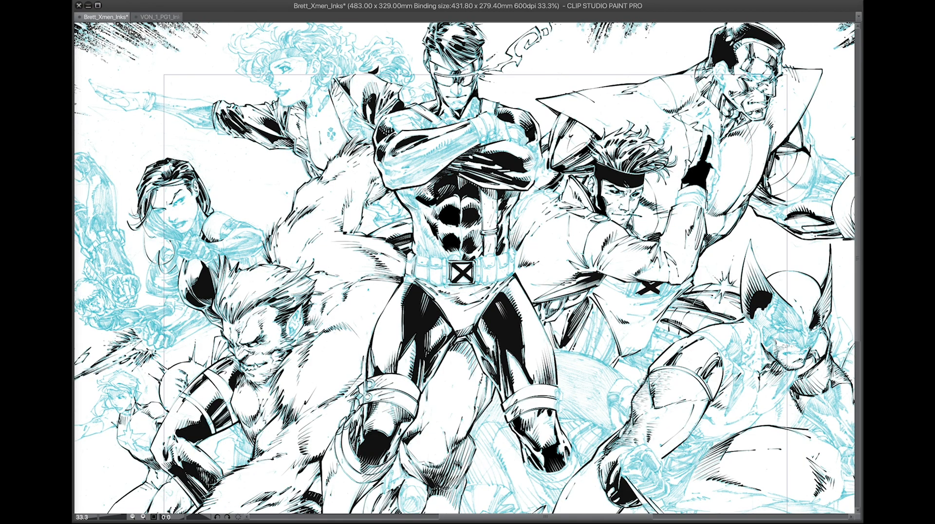
- Open the recent file Brett_FF_Inks alongside the X-Men page
{"action": "scroll", "scroll_direction": "down", "scroll_amount": 3}
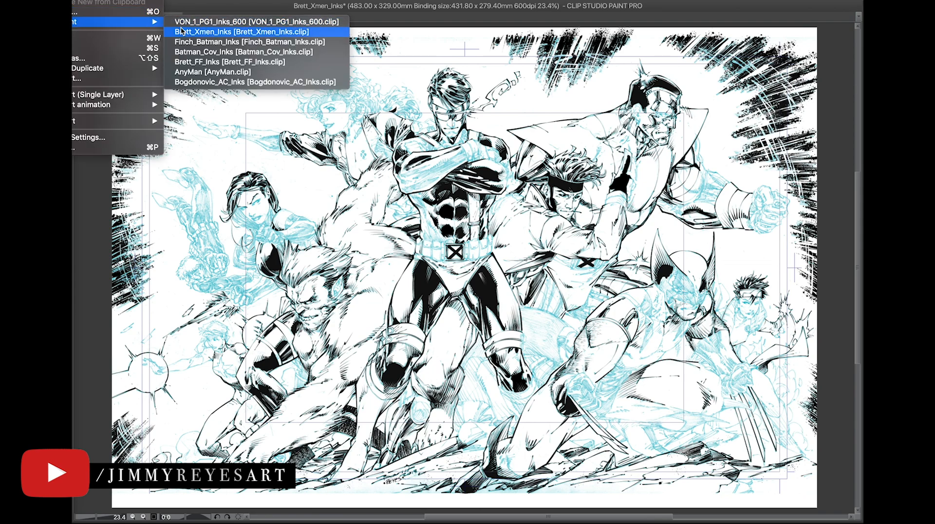
{"action": "mouse_move", "coordinate": [238, 61]}
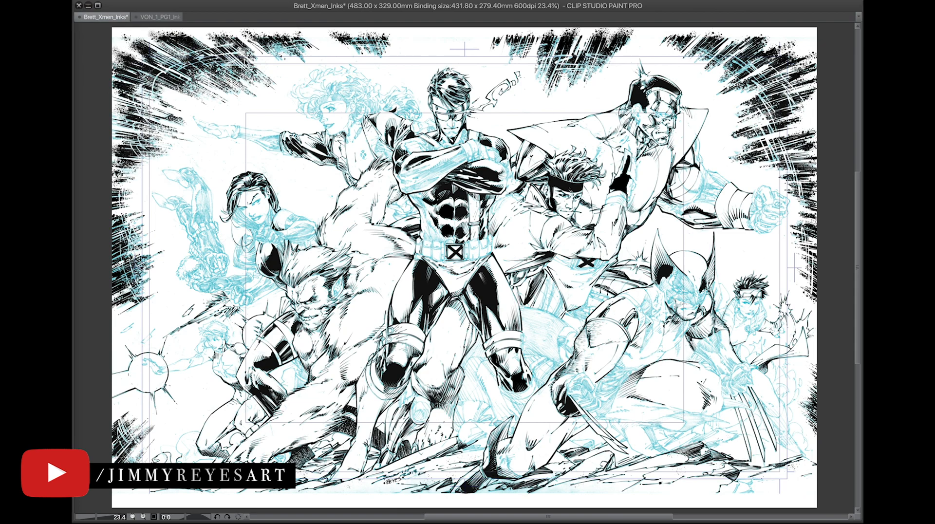
{"action": "left_click", "coordinate": [205, 16]}
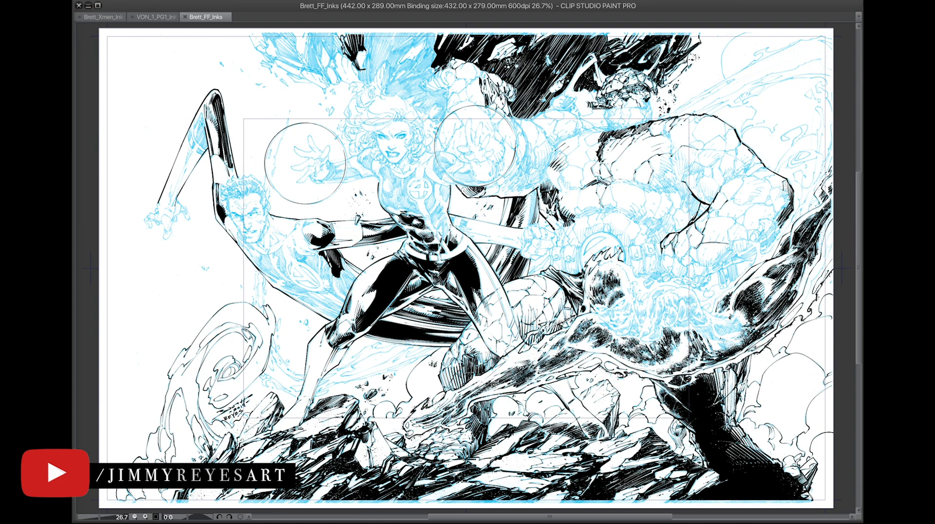
{"action": "scroll", "scroll_direction": "up", "scroll_amount": 3}
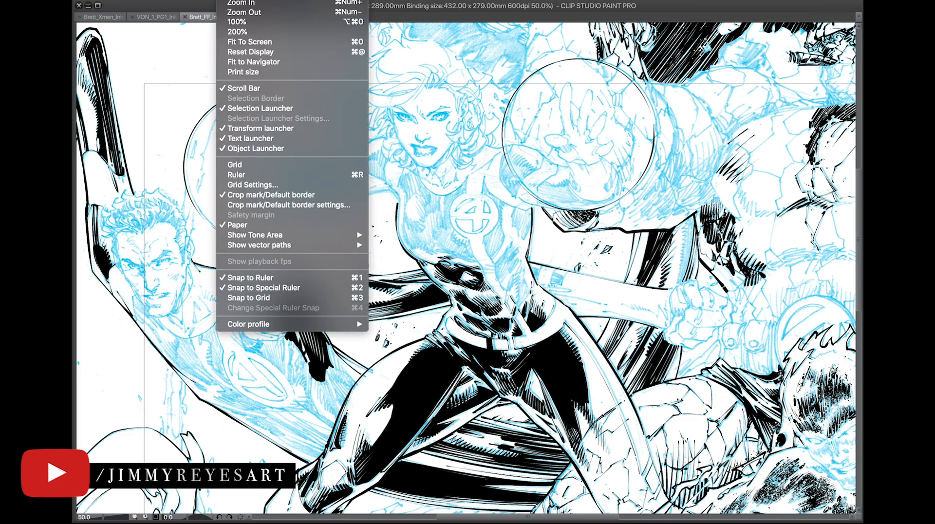
- Fit the Fantastic Four cover to screen, then return to the VON page 1 inks file
{"action": "left_click", "coordinate": [249, 42]}
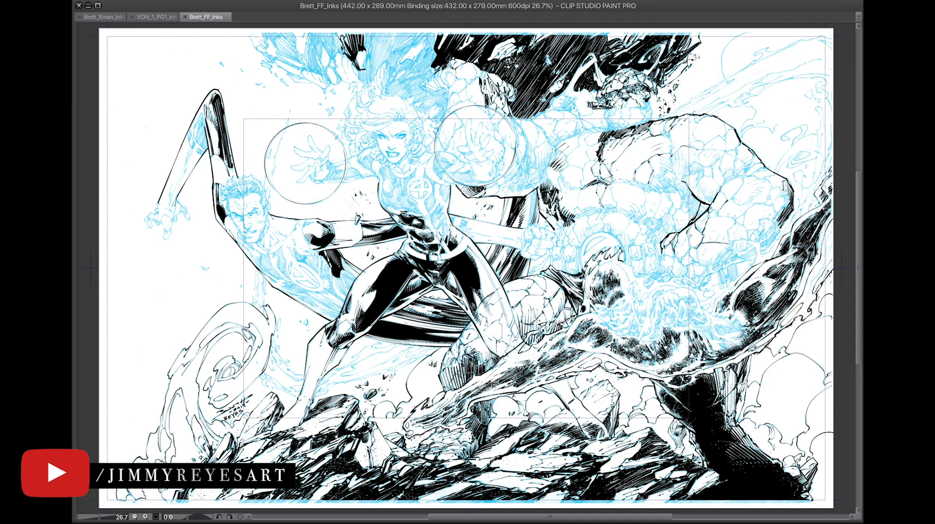
{"action": "left_click", "coordinate": [160, 17]}
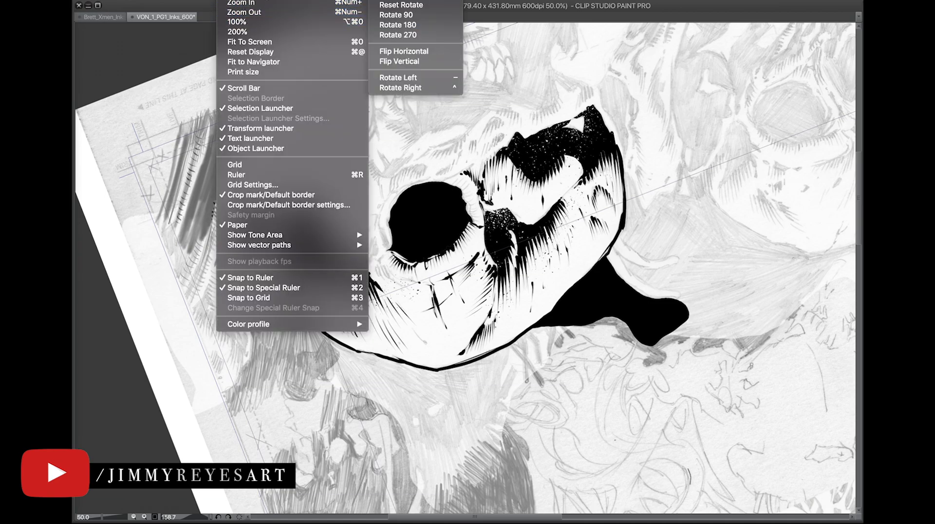
- Reset rotation and fit the whole VON page 1 to screen for review
{"action": "left_click", "coordinate": [395, 5]}
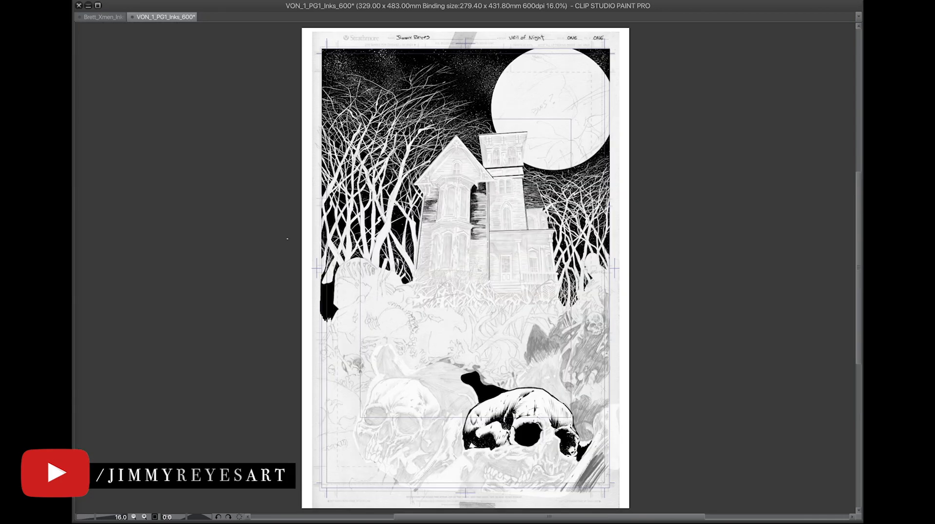
{"action": "mouse_move", "coordinate": [279, 276]}
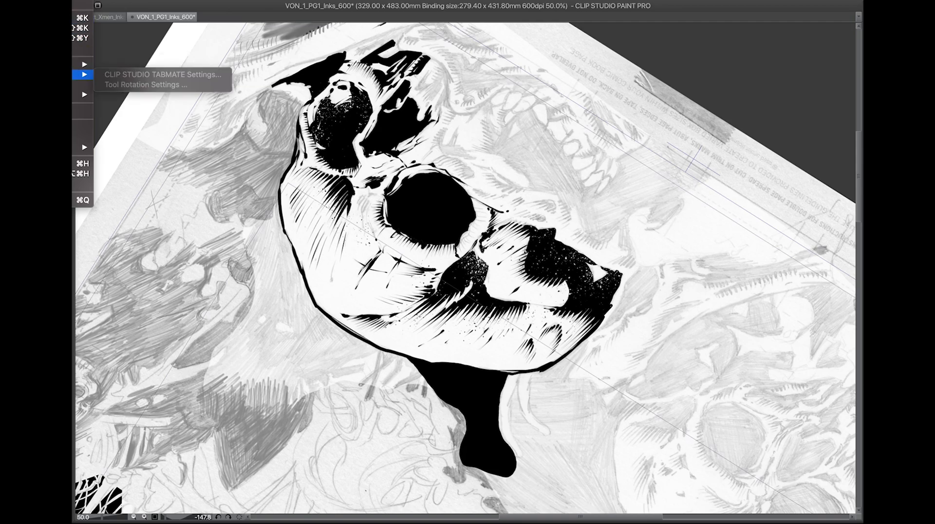
{"action": "left_click", "coordinate": [161, 74]}
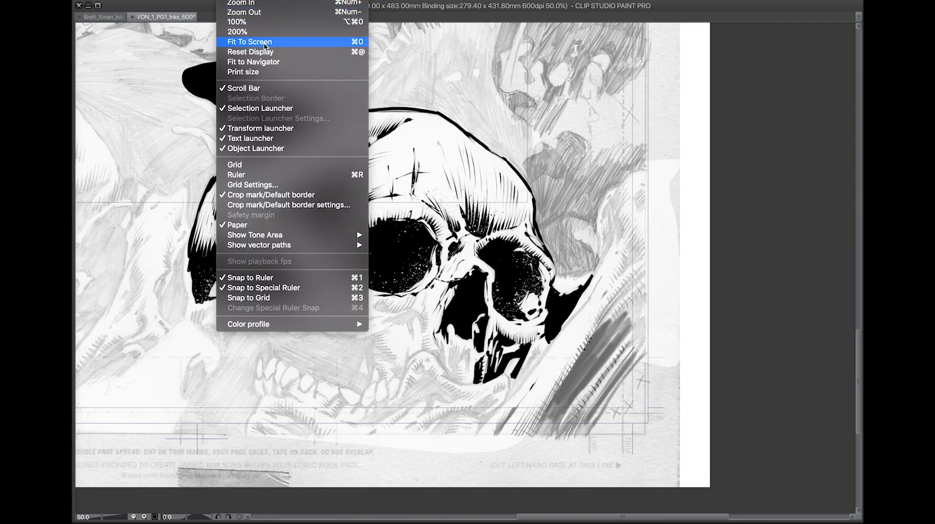
- Fit the entire VON page 1 with the shaded skull to screen
{"action": "left_click", "coordinate": [250, 42]}
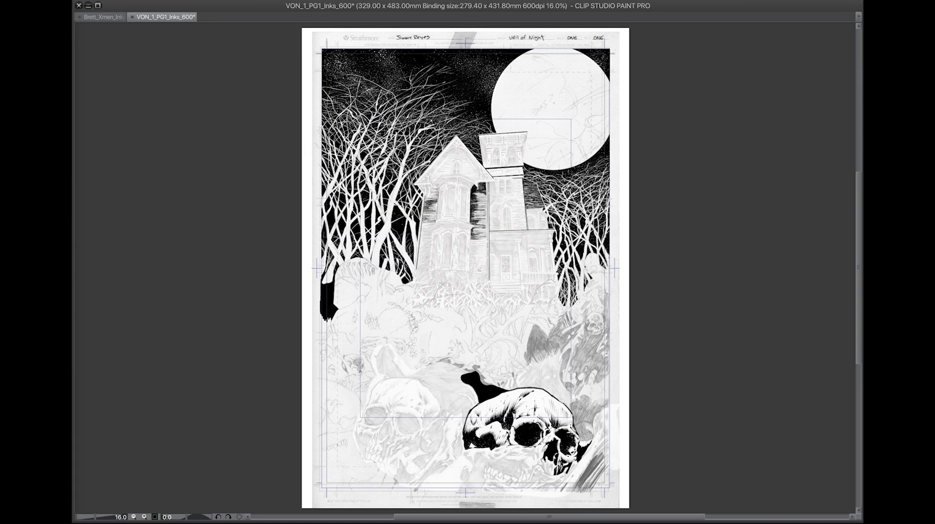